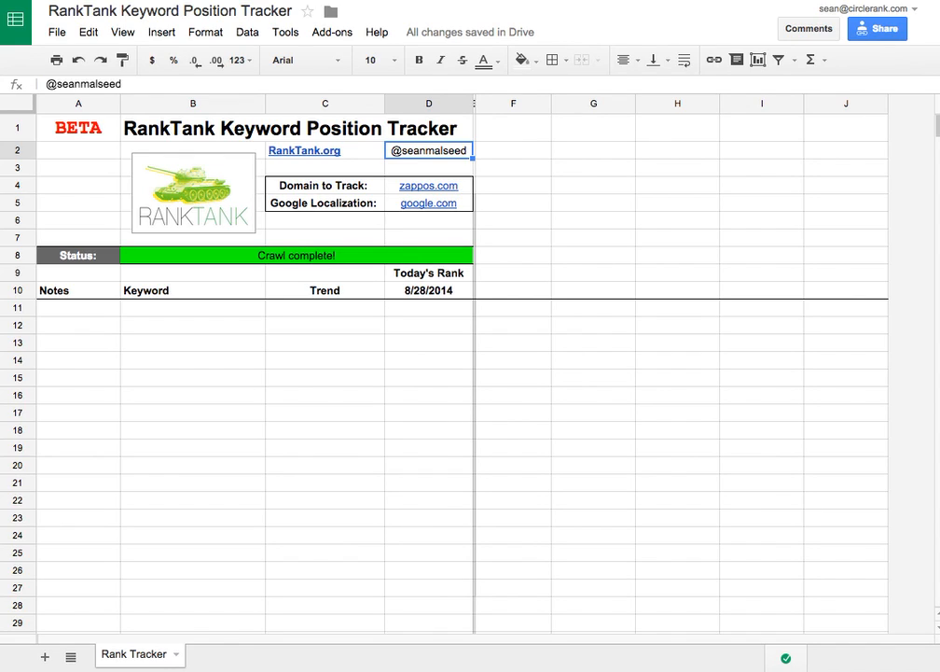
pyautogui.moveTo(342, 184)
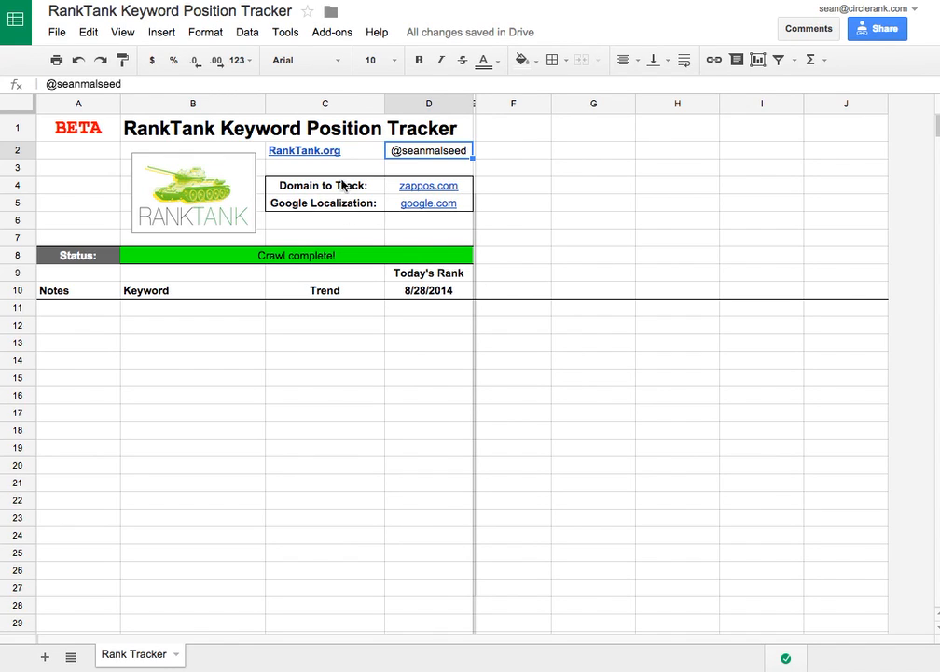
# - Confirm the tracked domain zappos.com and localization, then enter the keyword list starting with zappos
pyautogui.click(428, 185)
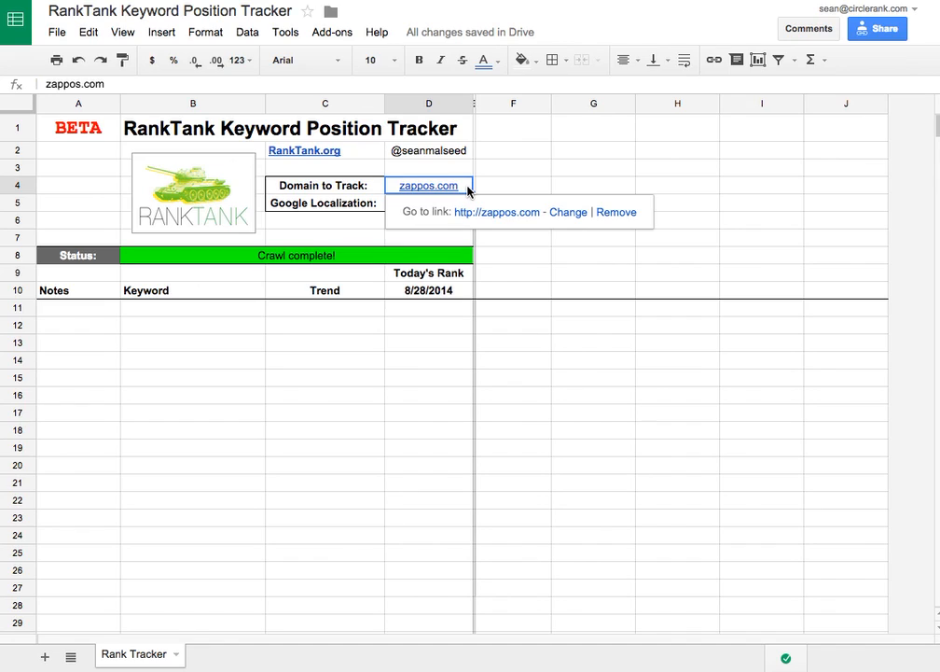
pyautogui.click(428, 202)
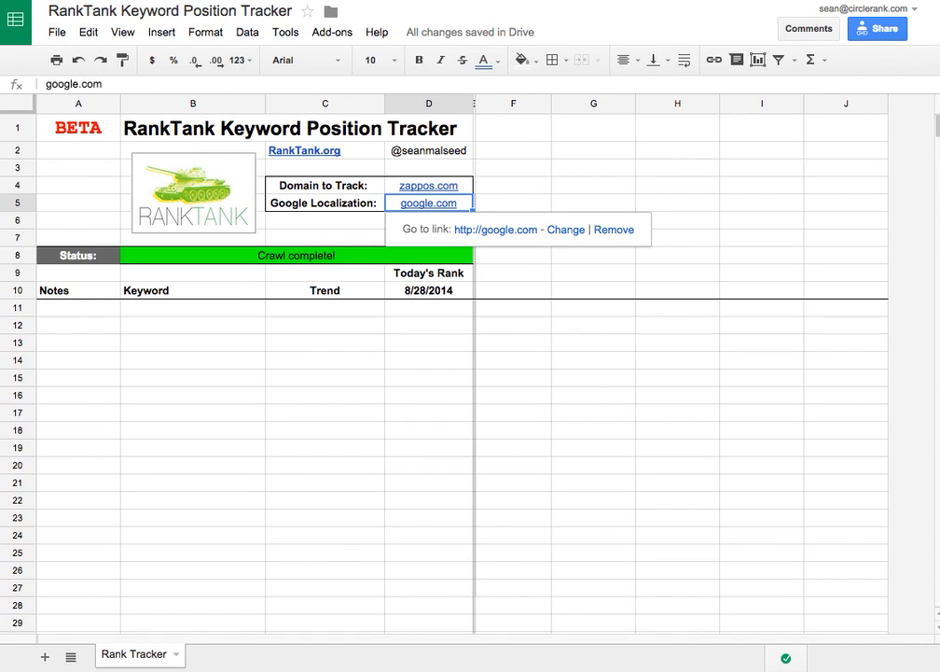
pyautogui.moveTo(201, 309)
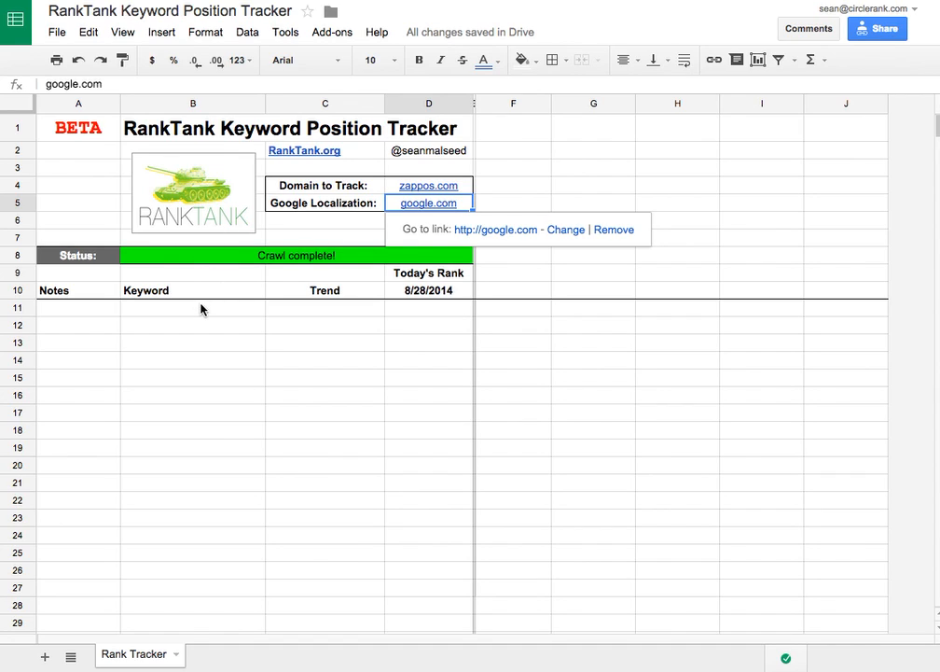
pyautogui.click(192, 308)
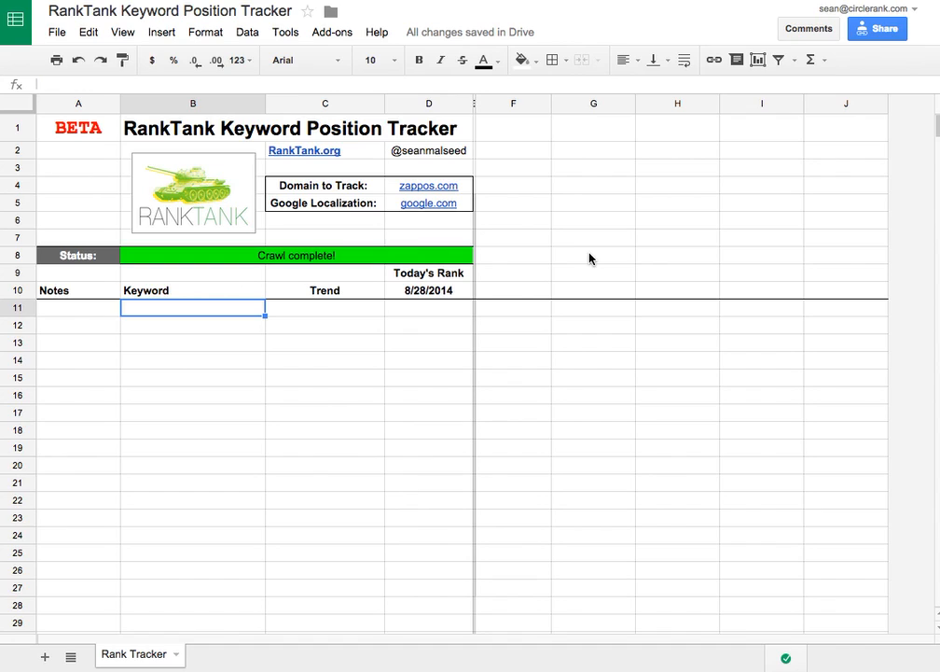
pyautogui.write('zappos')
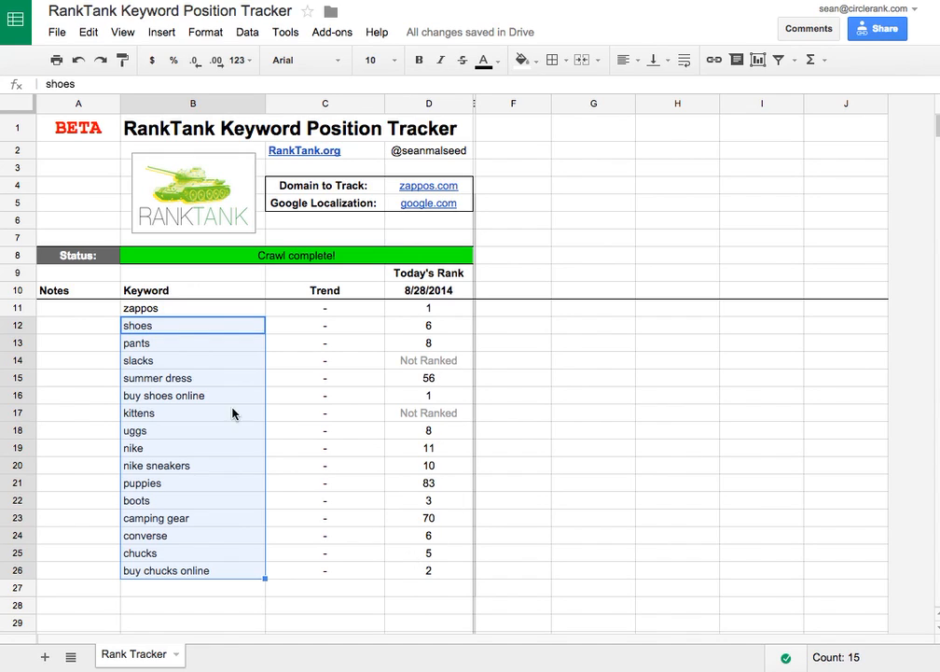
# - Review the returned ranks, including a Not Ranked formula, the puppies keyword, and today's column D results
pyautogui.click(428, 360)
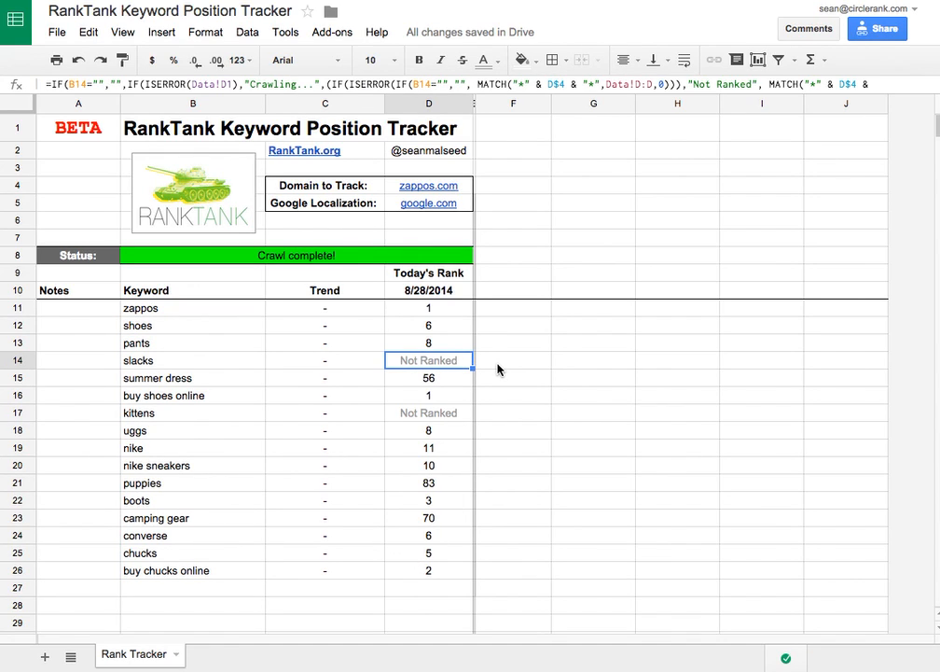
pyautogui.moveTo(450, 420)
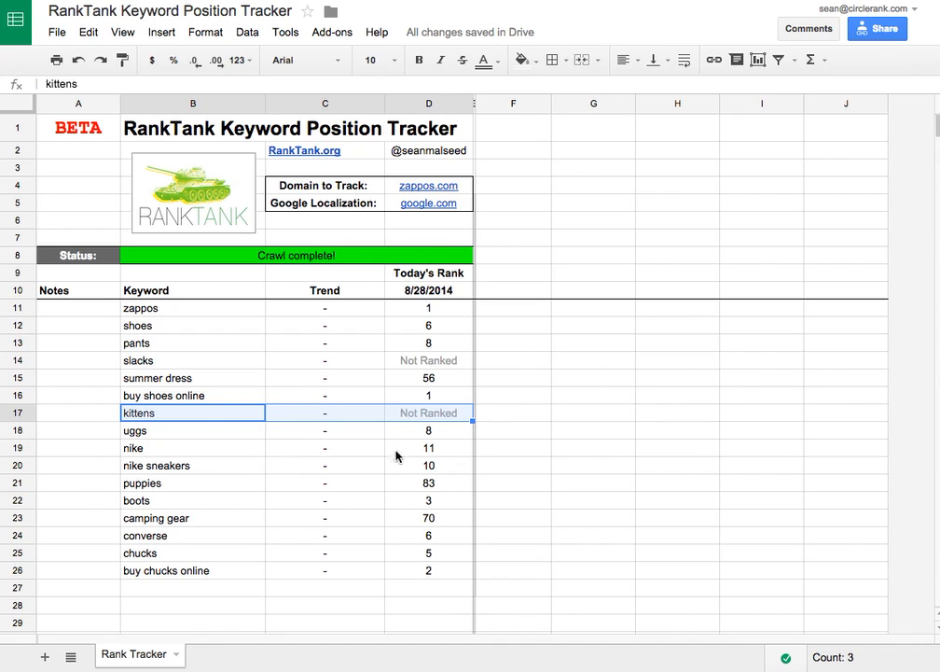
pyautogui.click(428, 482)
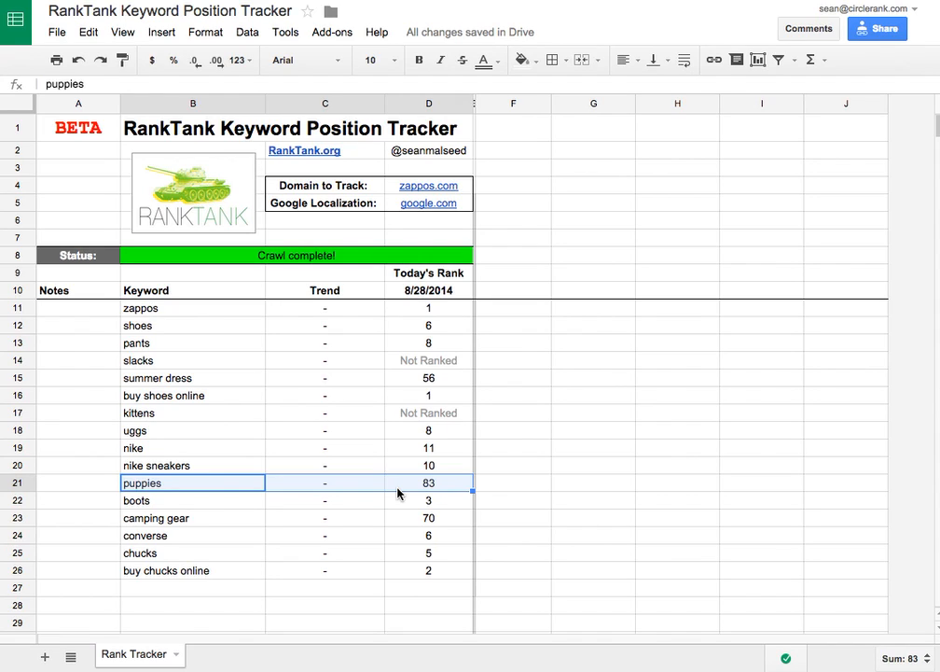
pyautogui.moveTo(475, 585)
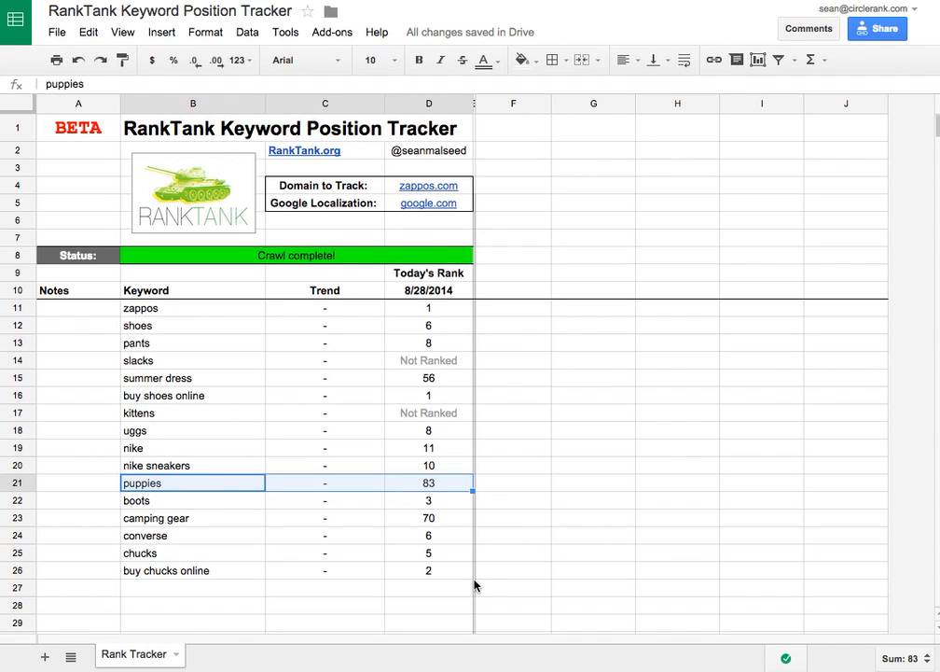
pyautogui.click(428, 587)
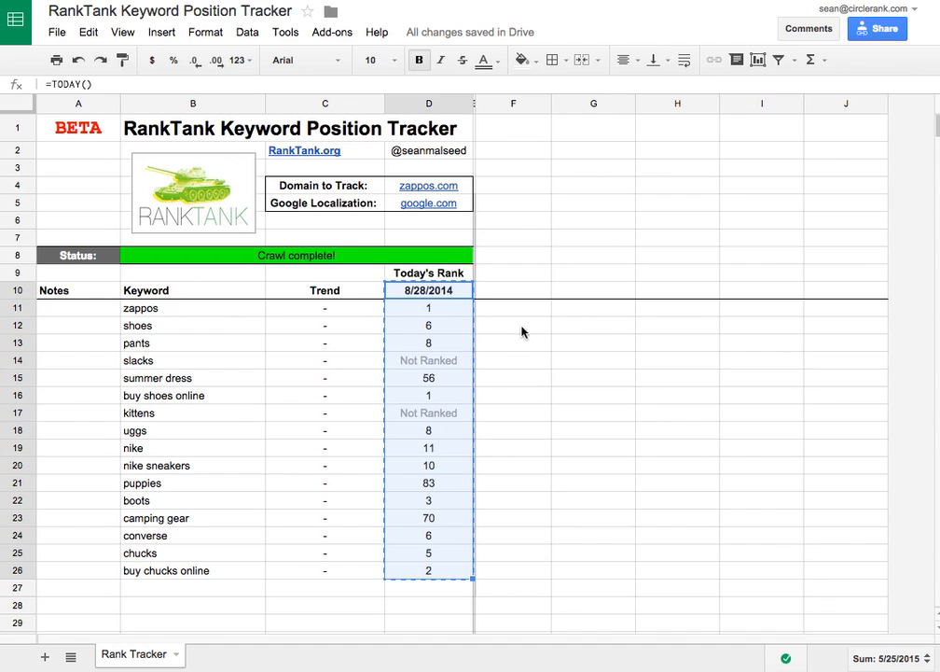
# - Paste today's ranks as values only into the history column, then inspect the zappos SPARKLINE trend formula
pyautogui.rightClick(513, 290)
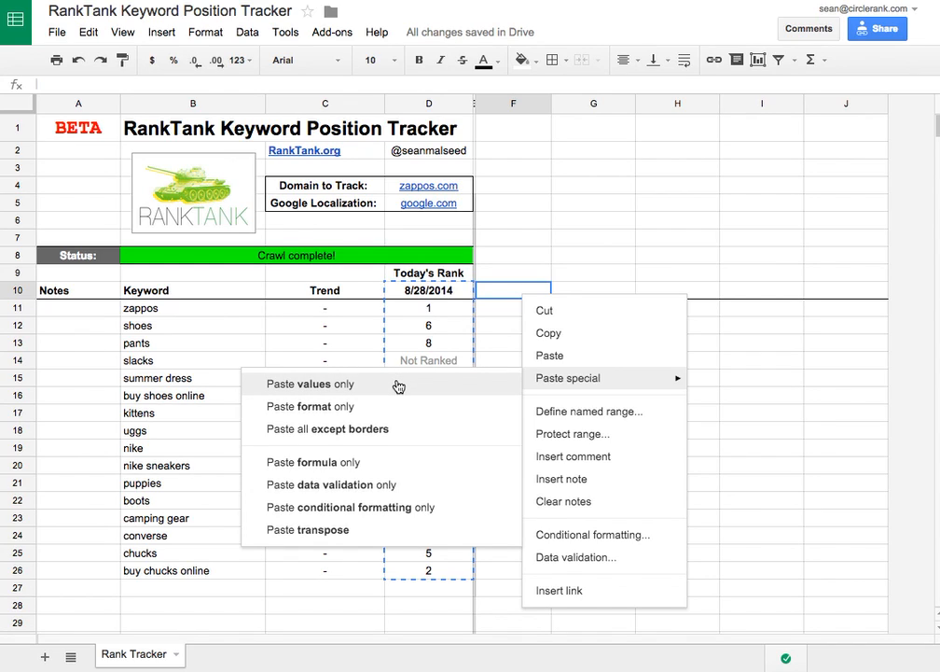
pyautogui.click(310, 383)
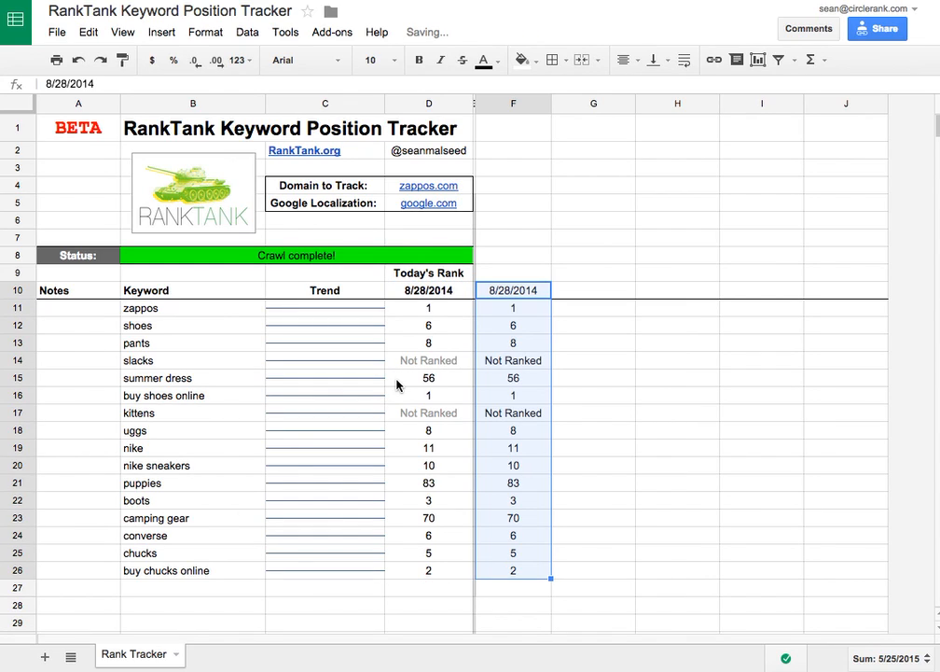
pyautogui.click(593, 290)
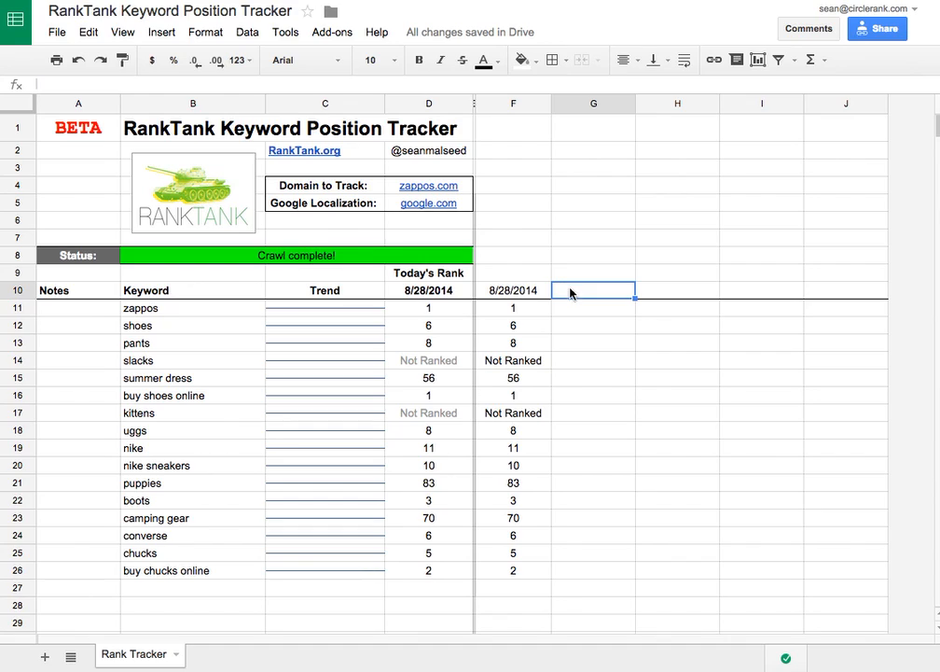
pyautogui.moveTo(864, 485)
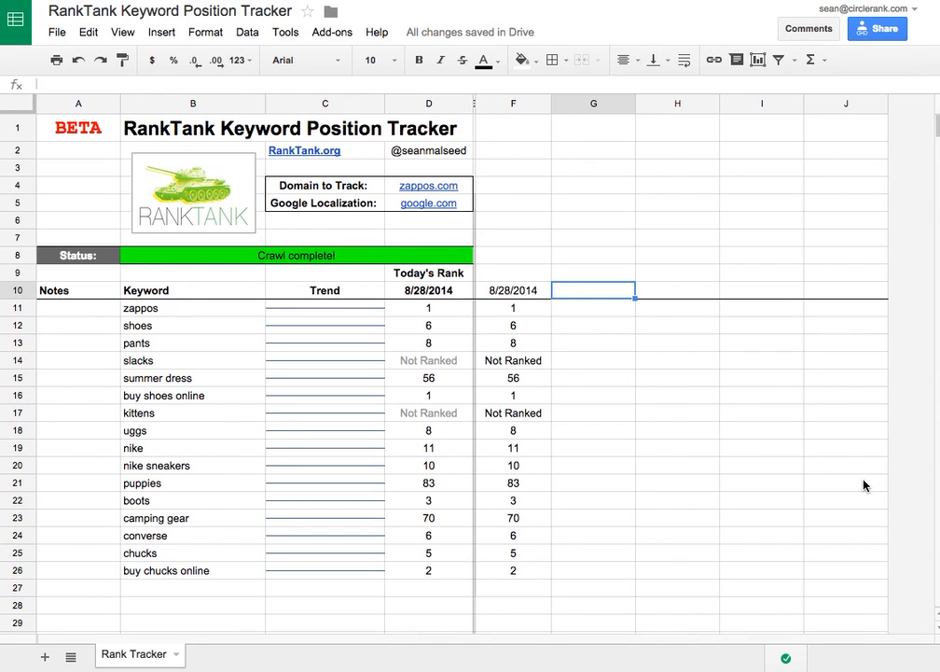
pyautogui.moveTo(351, 323)
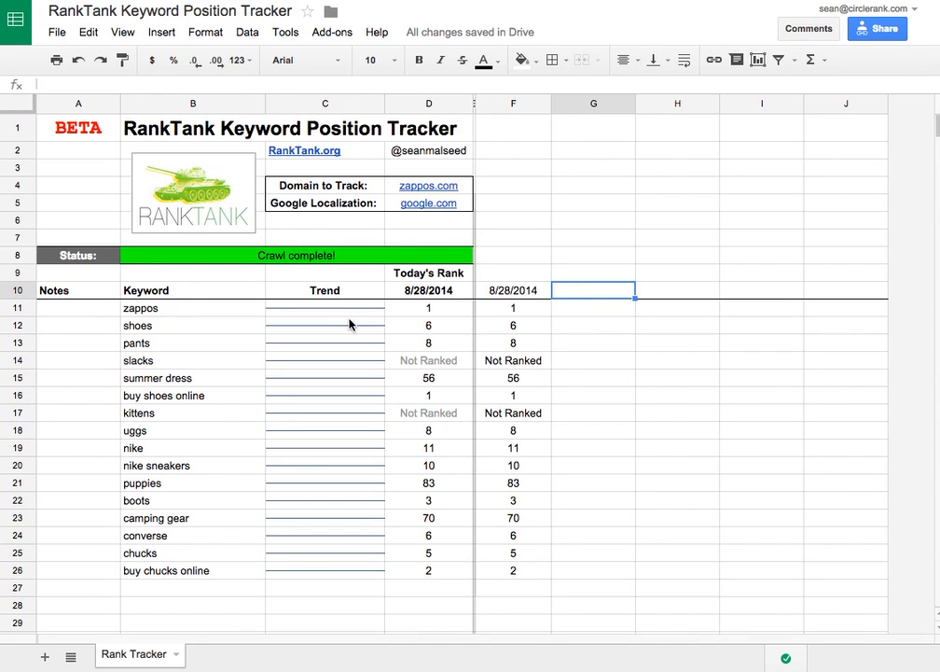
pyautogui.click(324, 308)
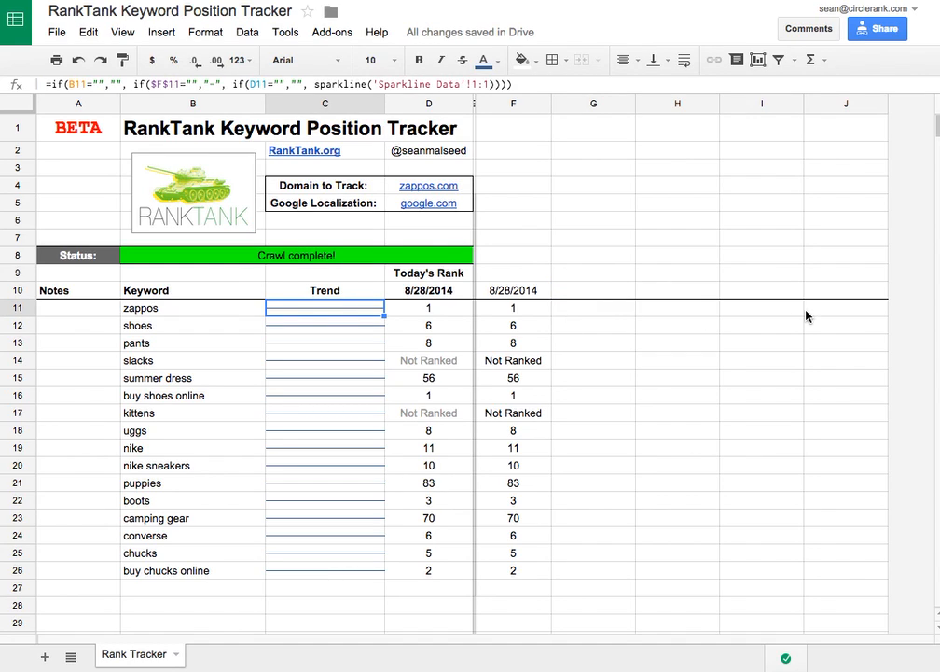
pyautogui.moveTo(506, 314)
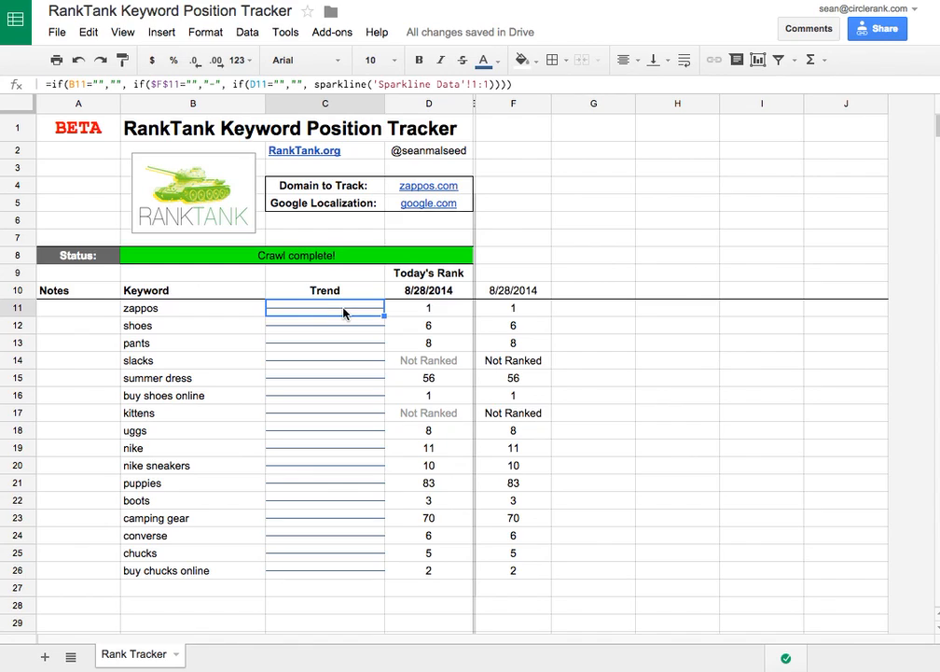
pyautogui.moveTo(523, 316)
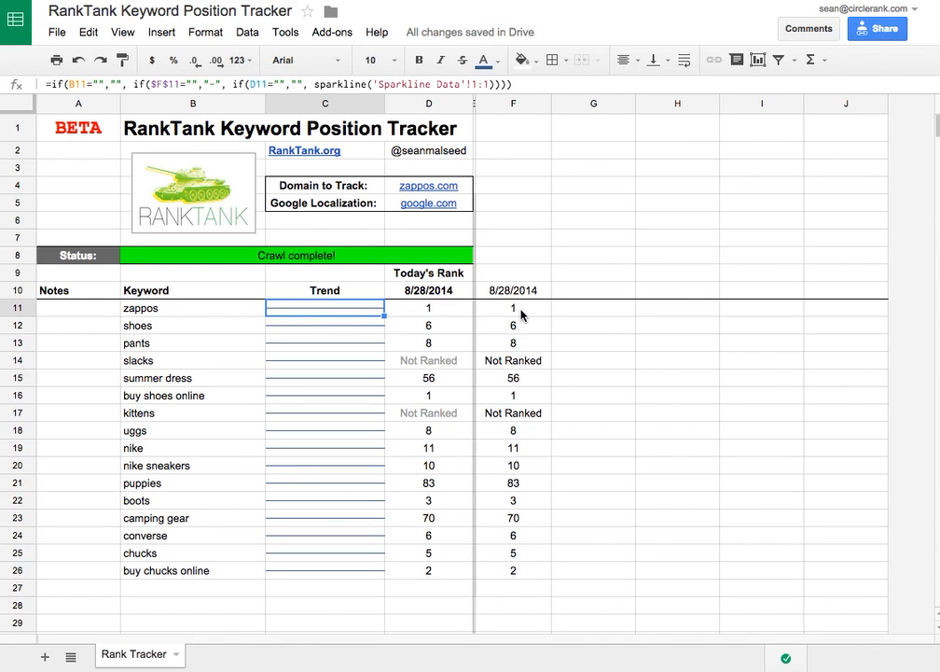
# - Enter =RANDBETWEEN(1,99) in F11 and fill it across F11:J26 so every Trend sparkline zigzags
pyautogui.click(512, 308)
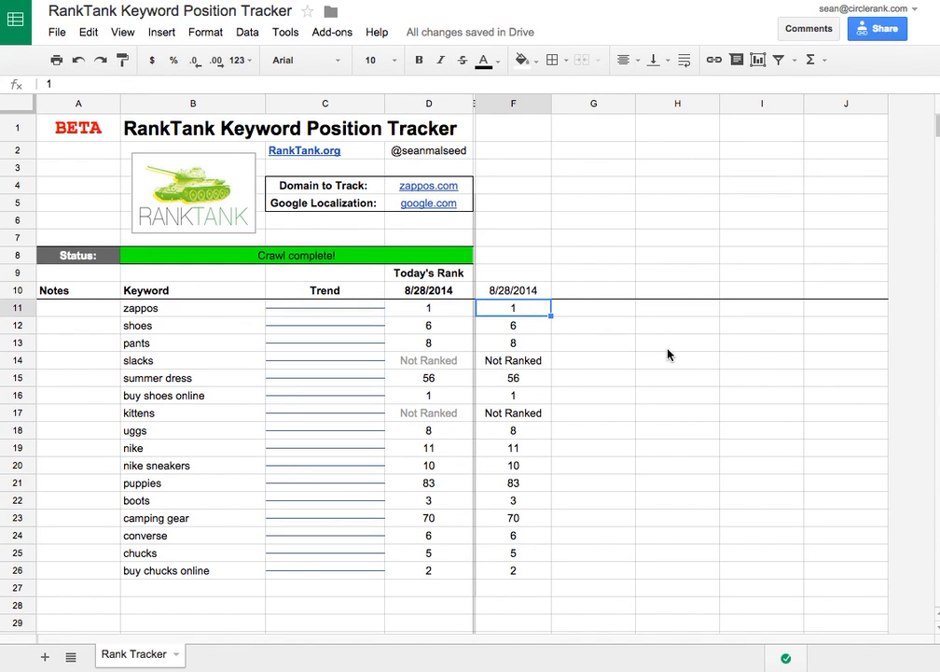
pyautogui.write('=')
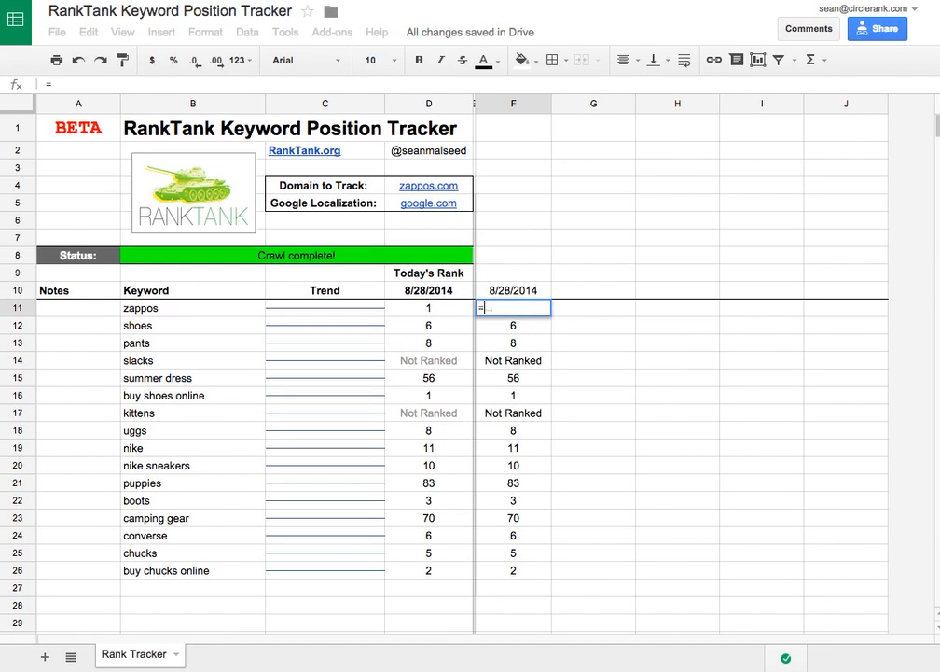
pyautogui.write('rand')
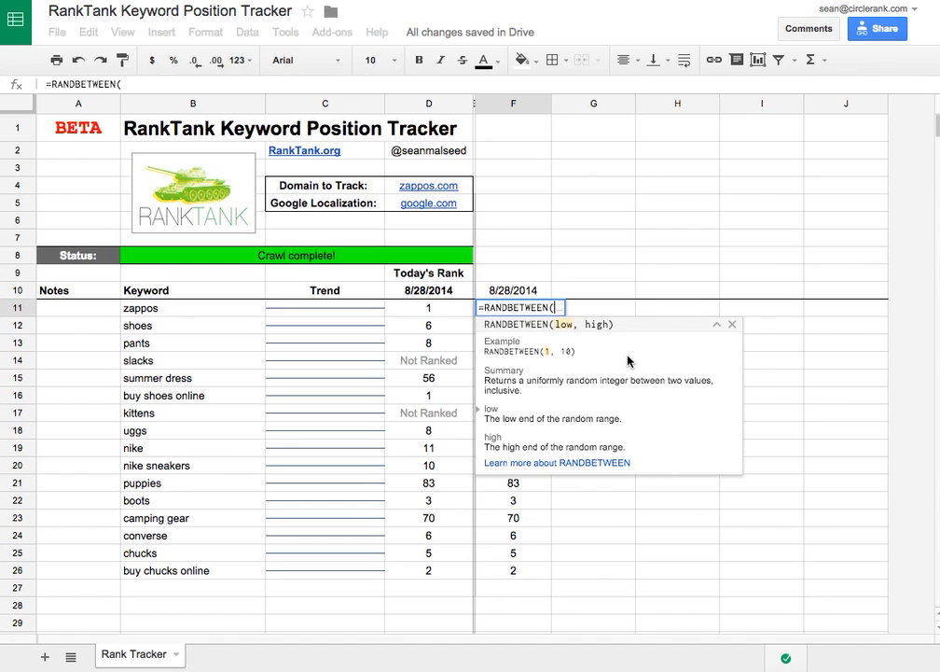
pyautogui.write('1,99')
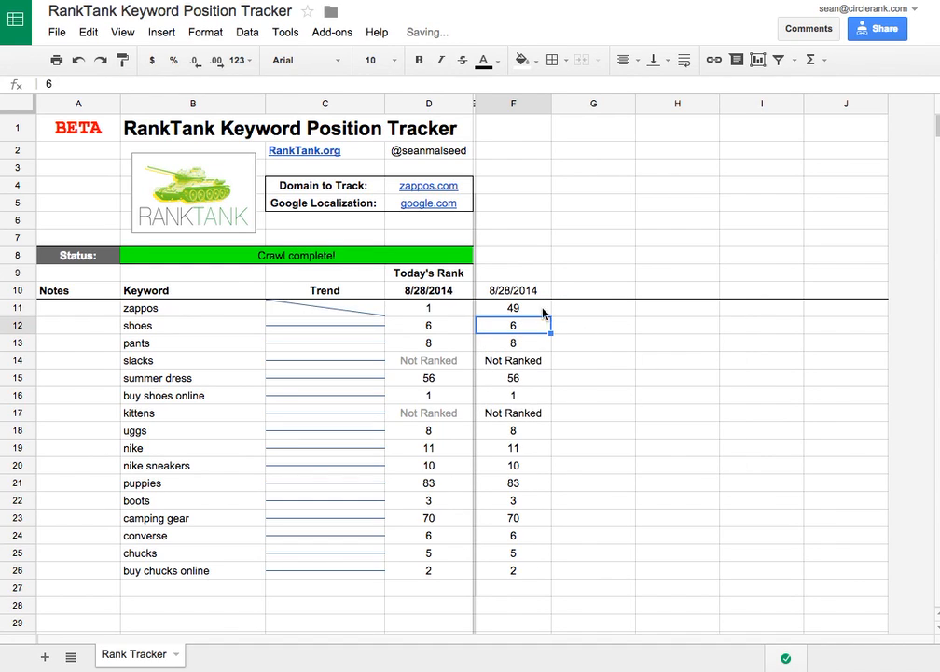
pyautogui.moveTo(513, 308); pyautogui.dragTo(513, 570)
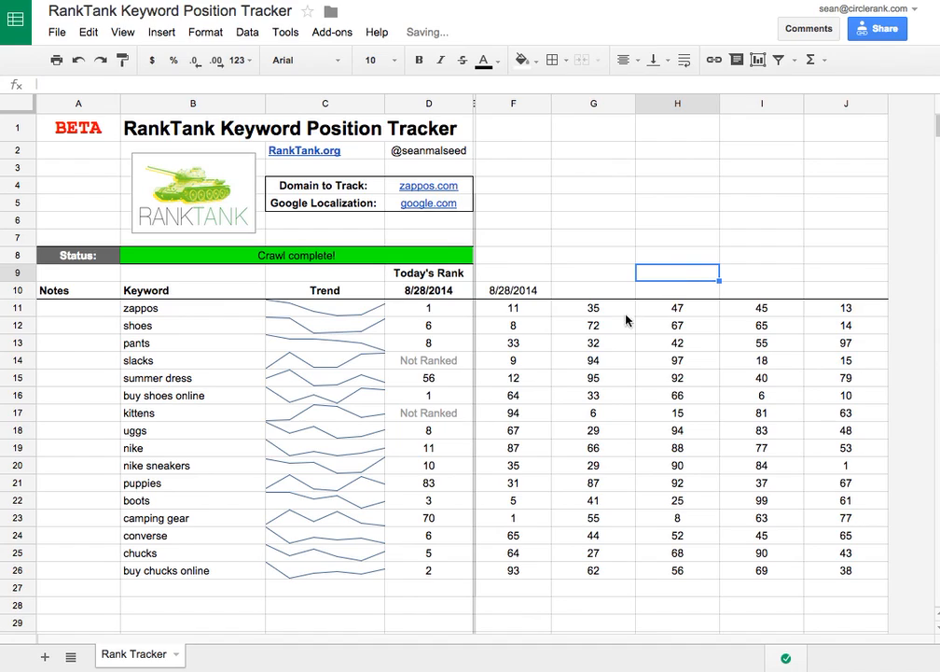
pyautogui.moveTo(532, 345)
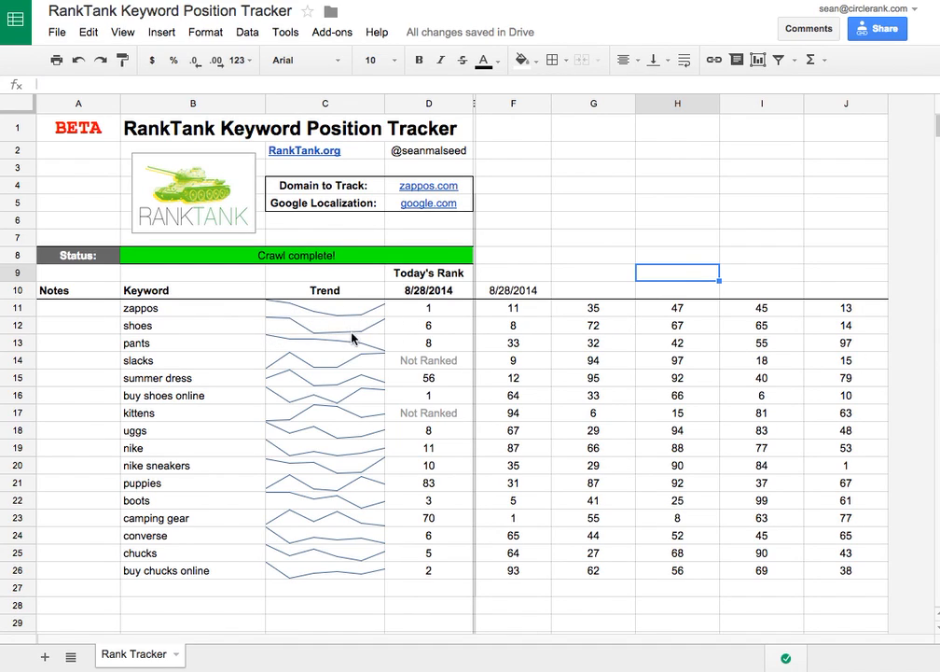
pyautogui.moveTo(260, 593)
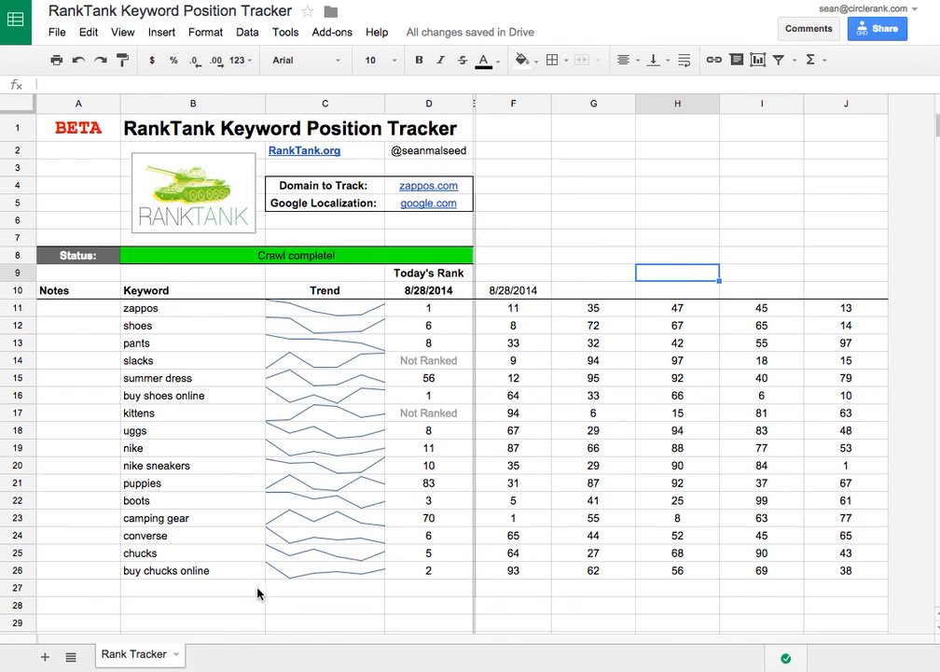
pyautogui.moveTo(354, 304)
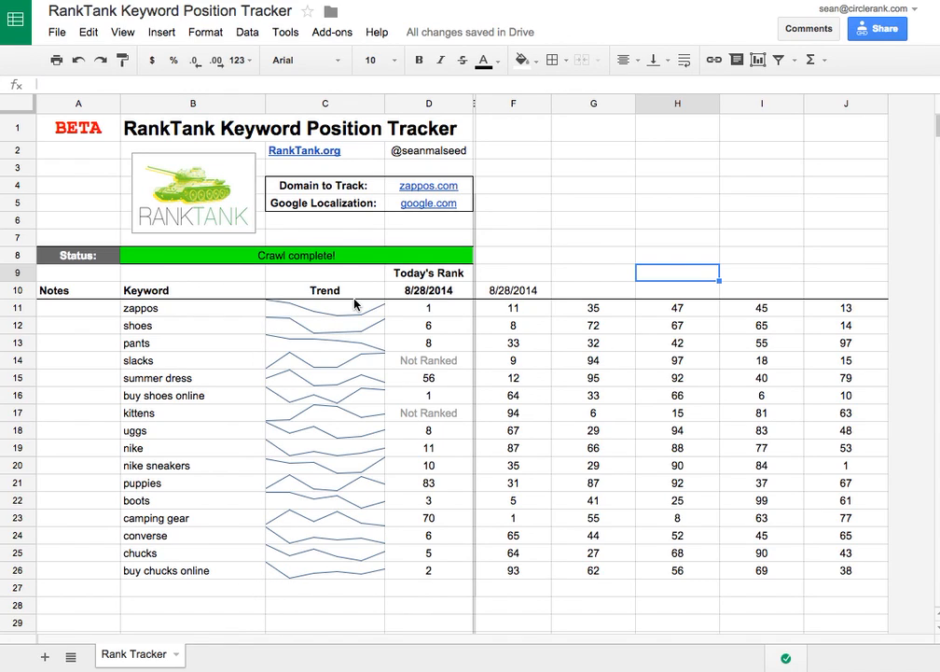
# - View the zappos sparkline and today's-rank formulas, then select and clear the keywords from zappos to kittens
pyautogui.click(324, 308)
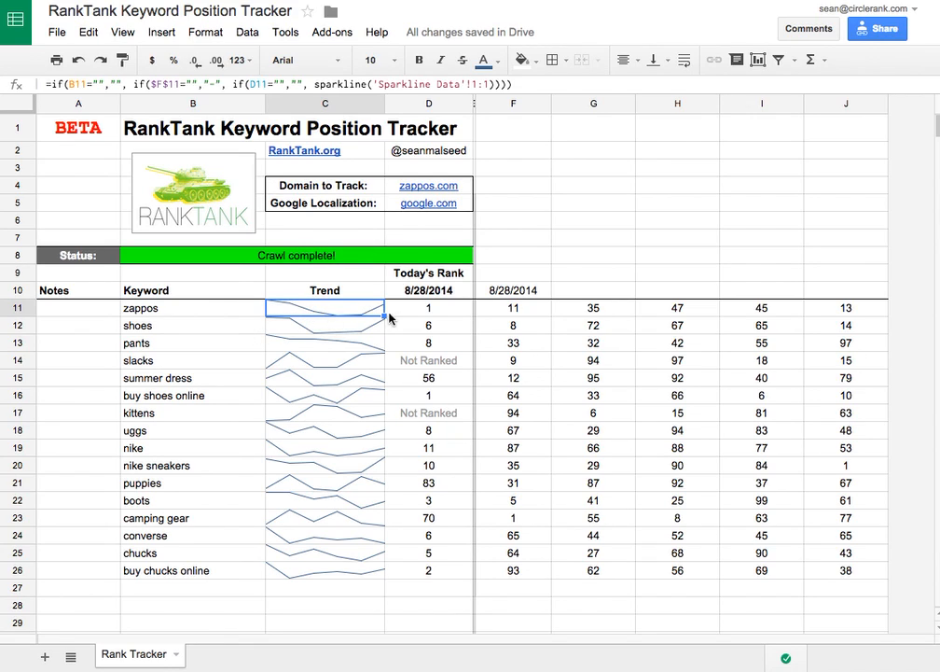
pyautogui.click(428, 308)
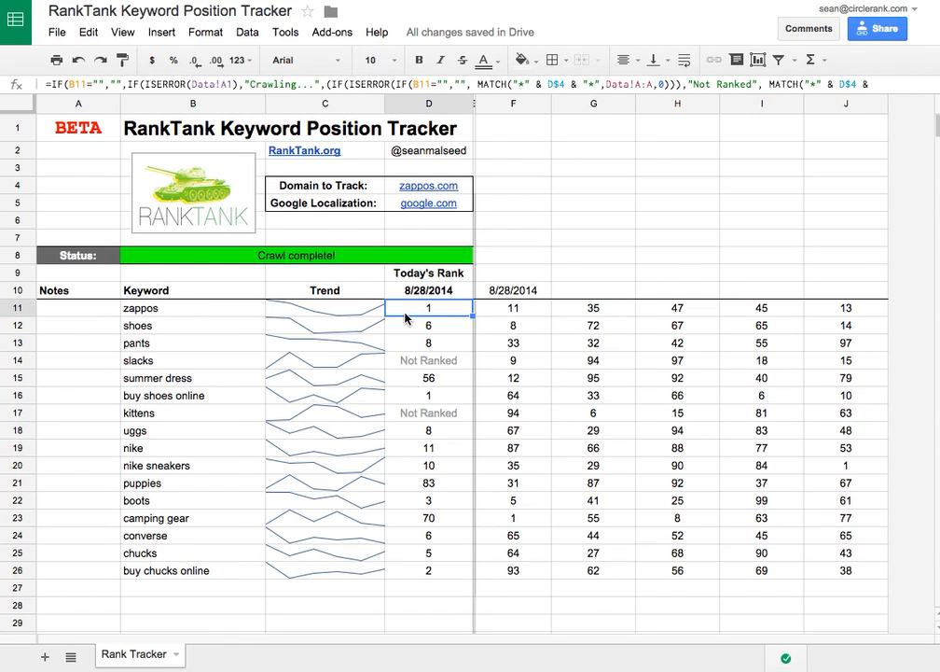
pyautogui.click(296, 255)
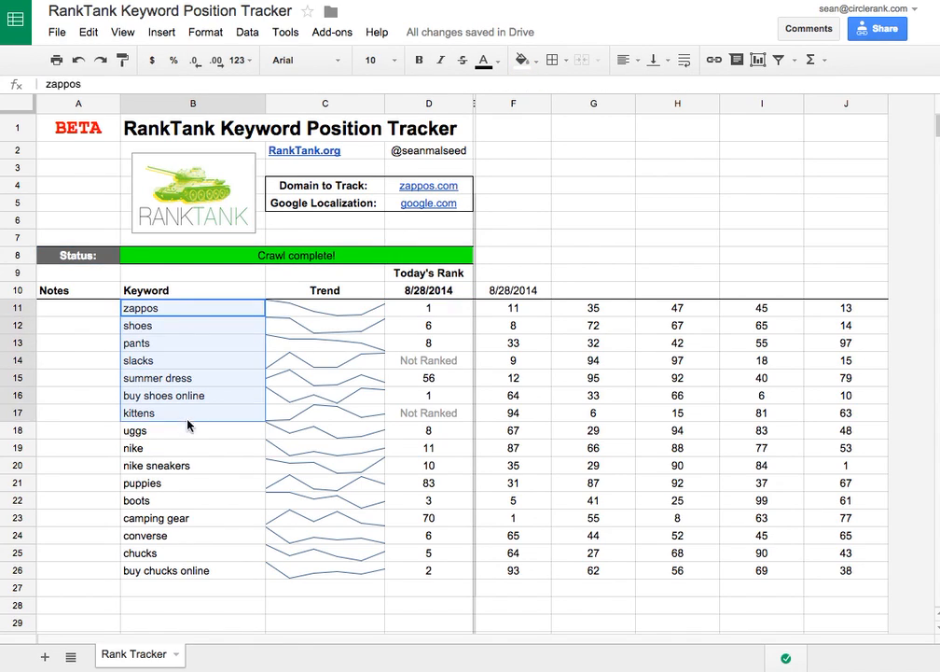
pyautogui.moveTo(192, 413); pyautogui.dragTo(192, 570)
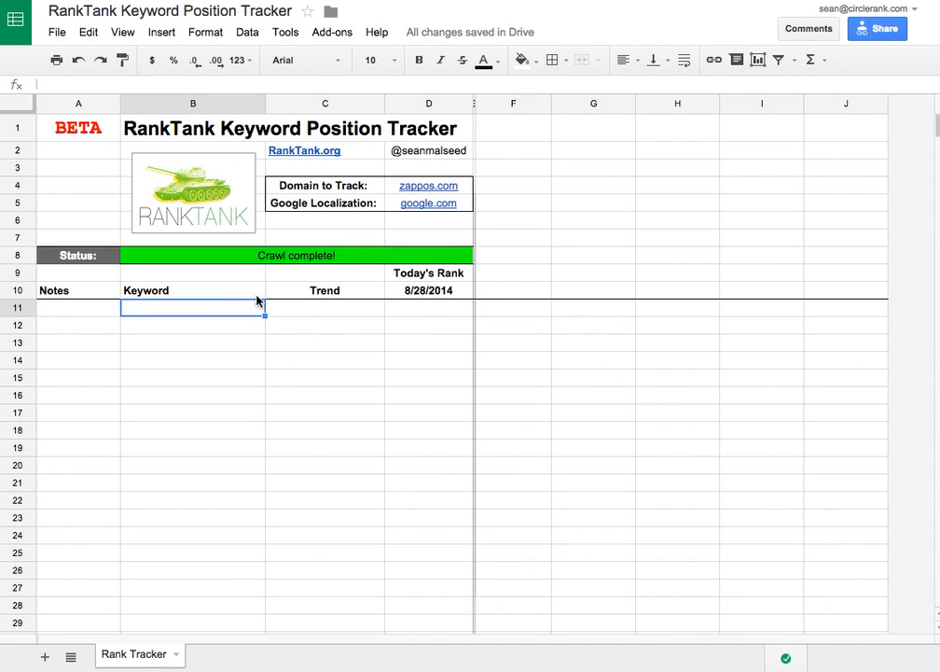
pyautogui.click(79, 128)
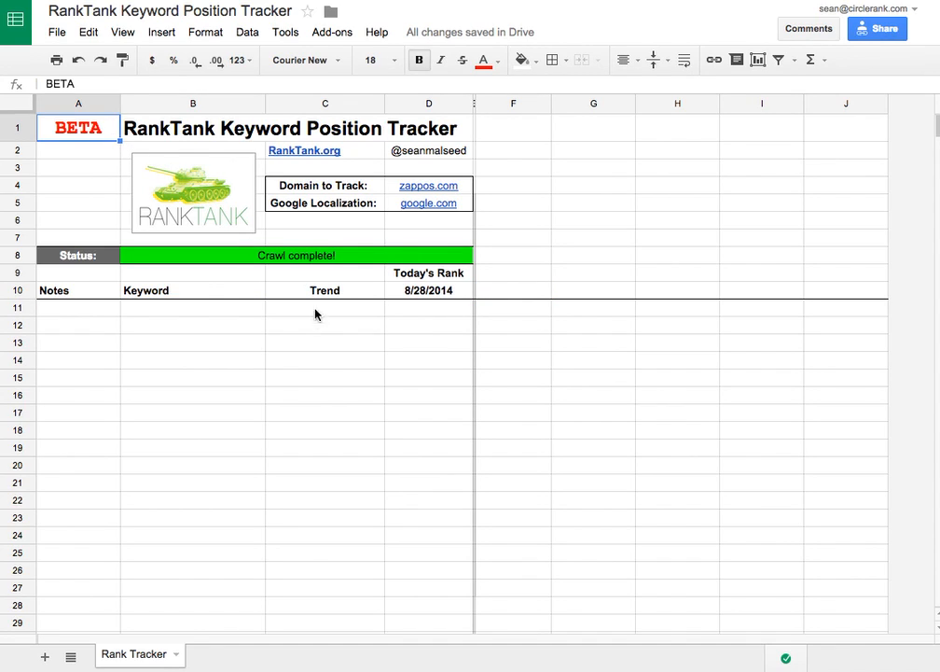
pyautogui.click(193, 308)
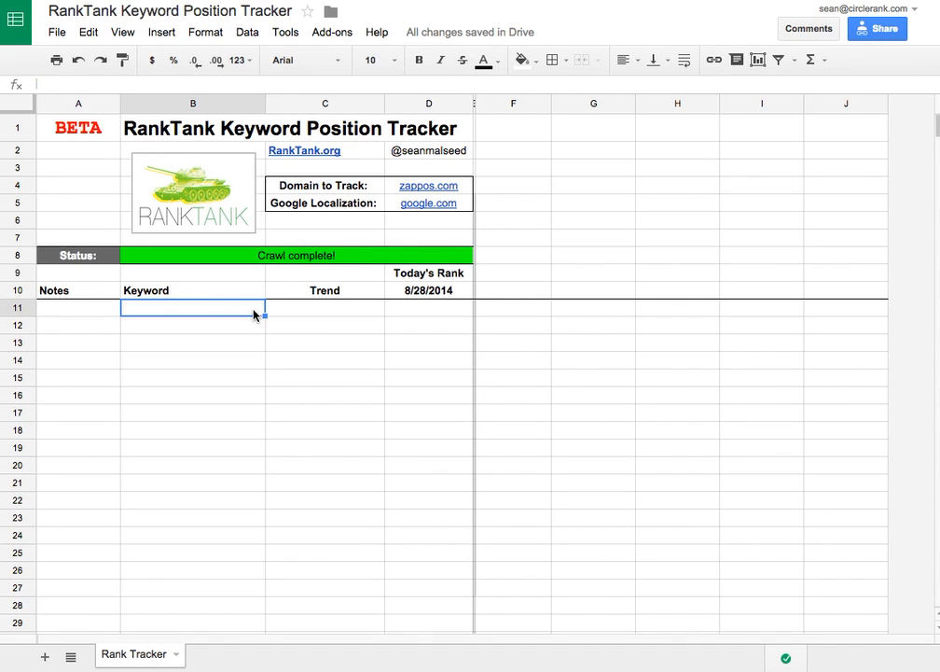
pyautogui.click(512, 308)
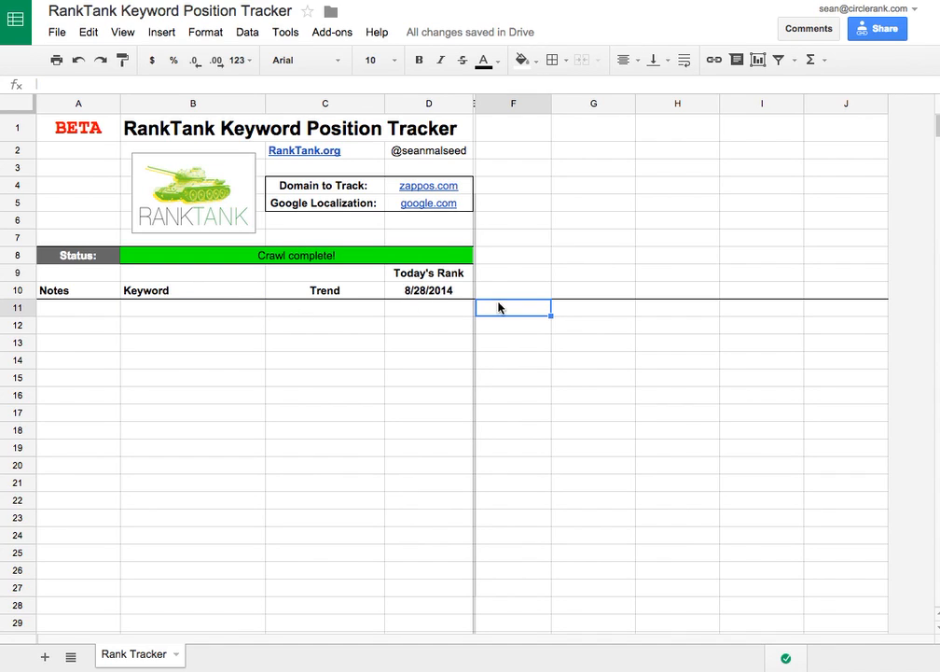
pyautogui.moveTo(523, 146)
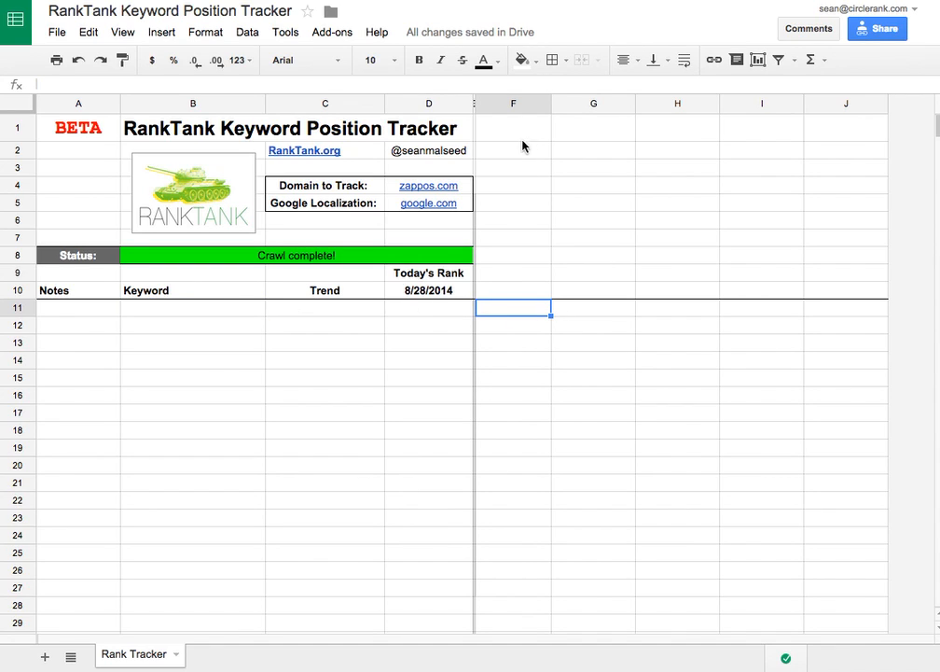
pyautogui.moveTo(318, 467)
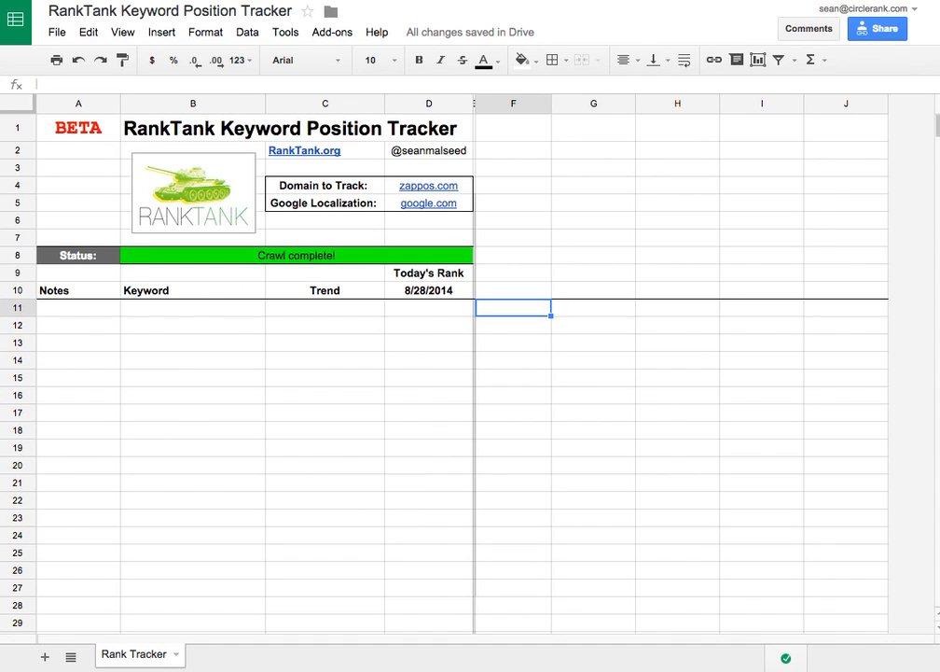
pyautogui.moveTo(495, 242)
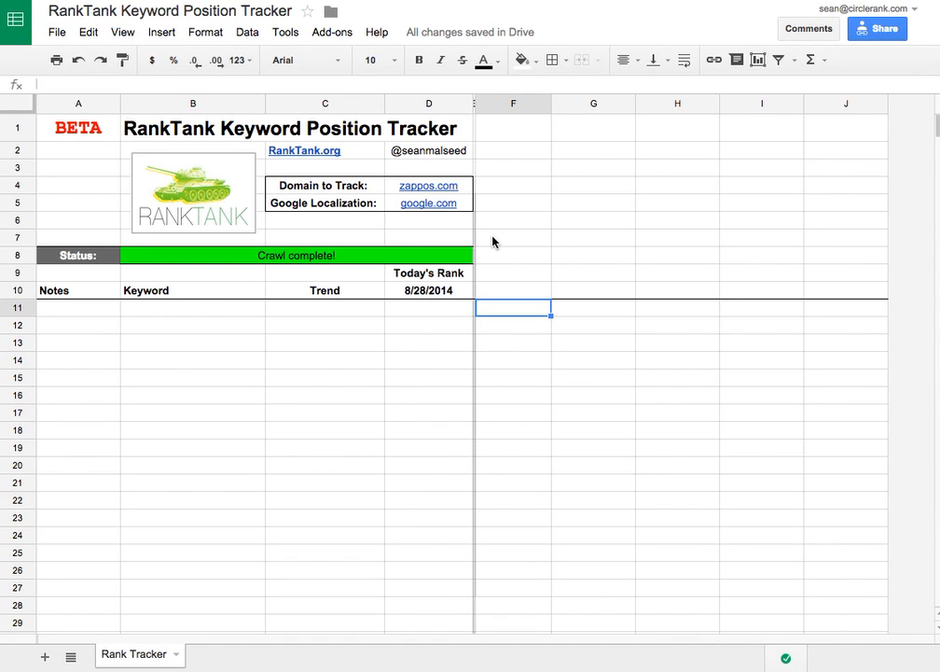